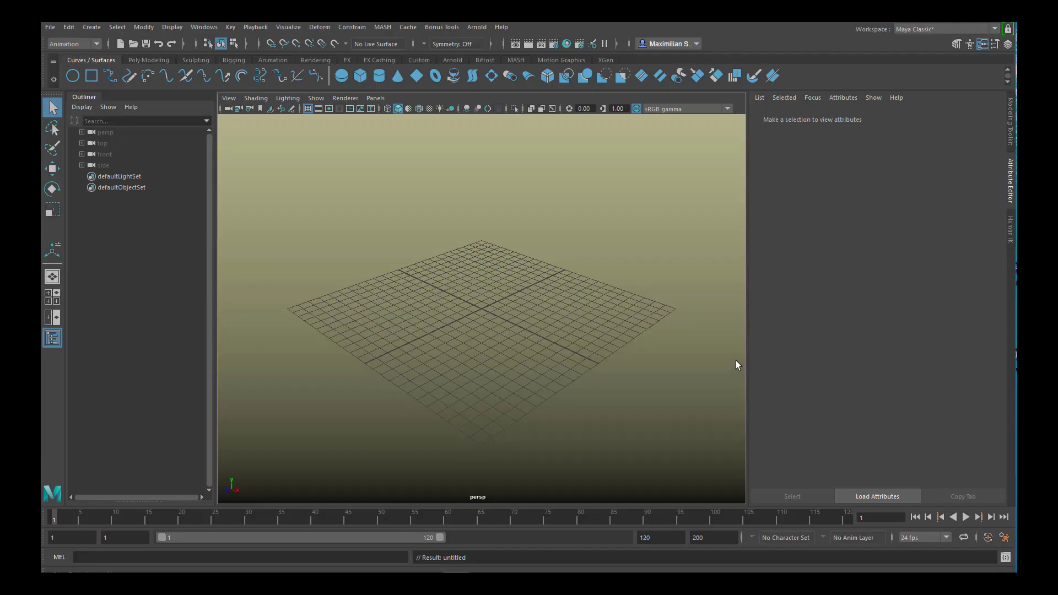
mouse_move(732, 373)
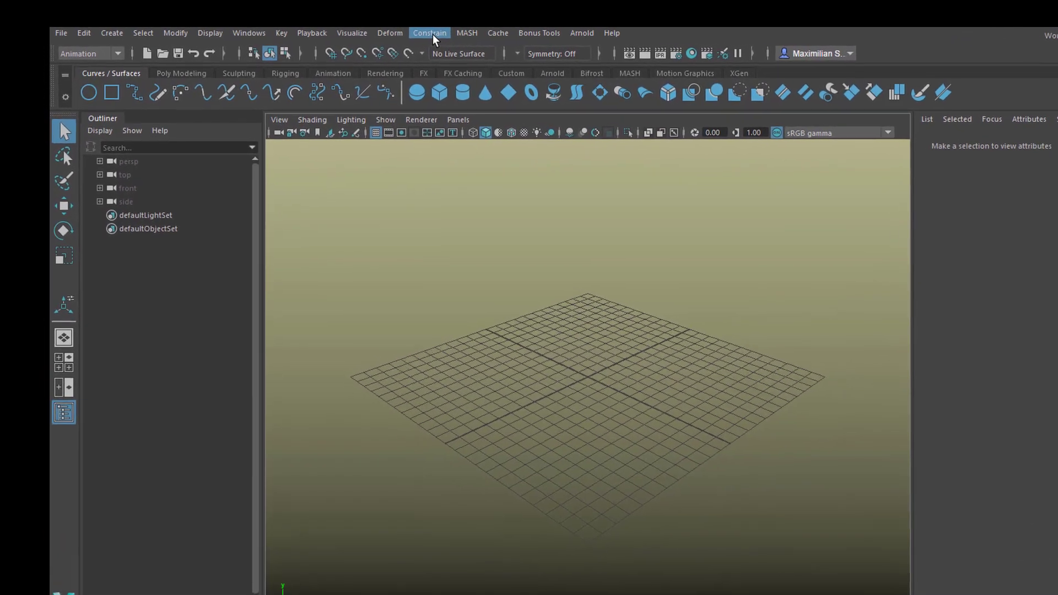
- Check the Constrain menu, switch the menu set to FX, and show the nConstraint types
left_click(429, 33)
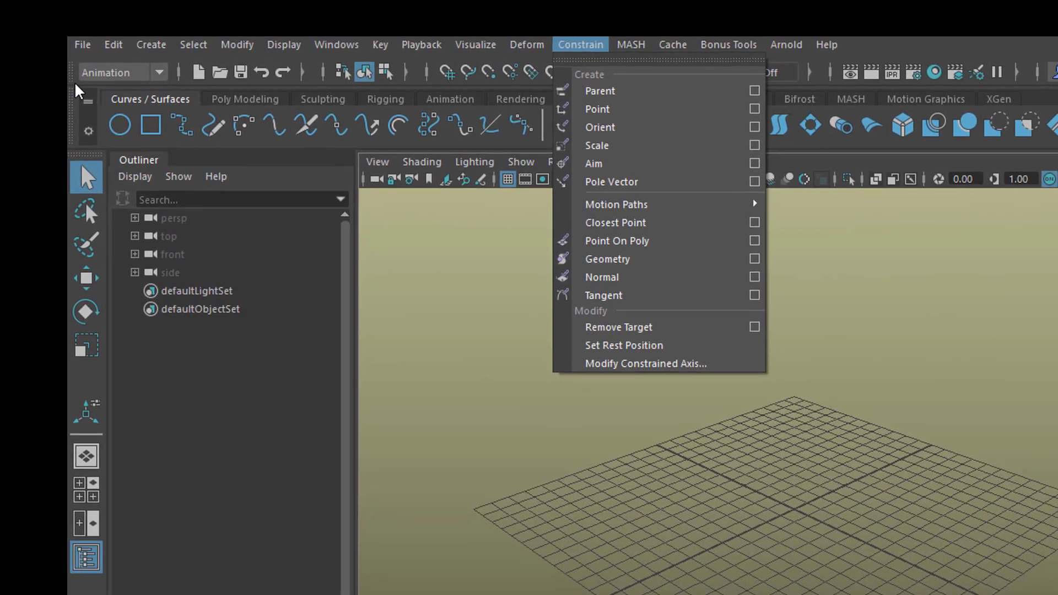
left_click(159, 72)
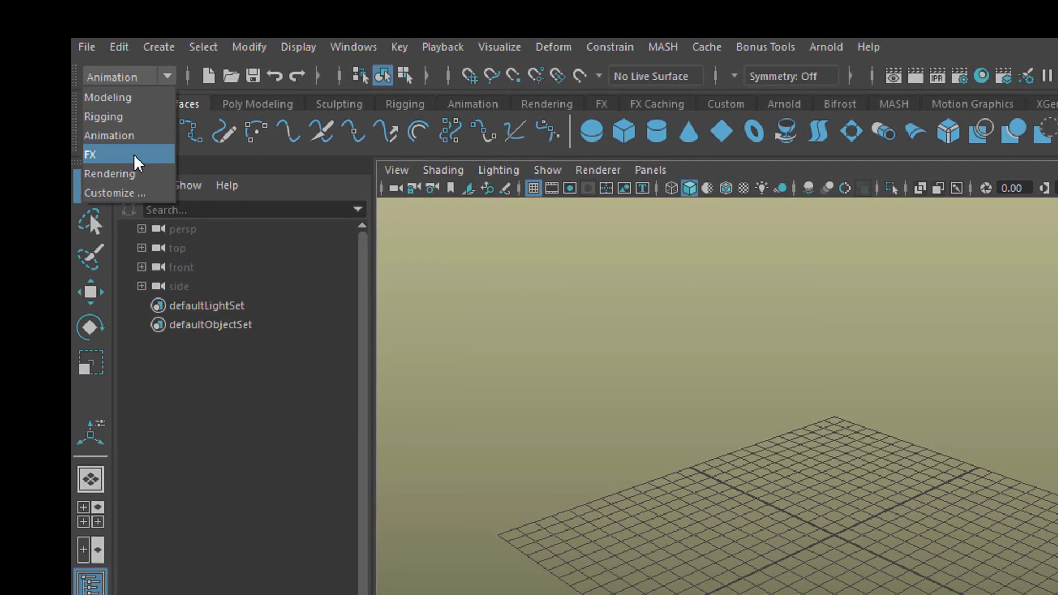
left_click(89, 154)
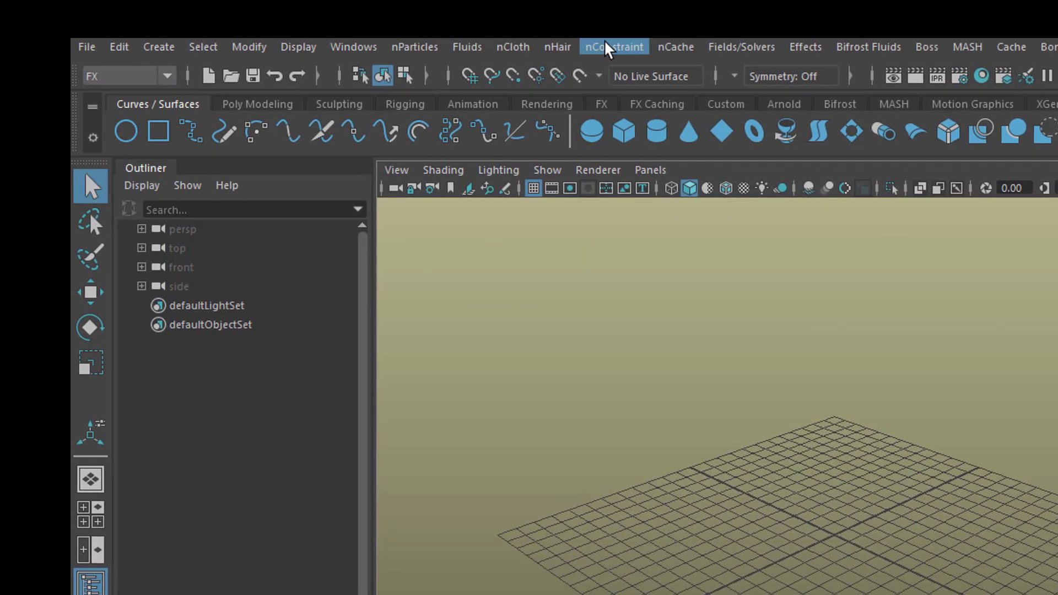
left_click(613, 47)
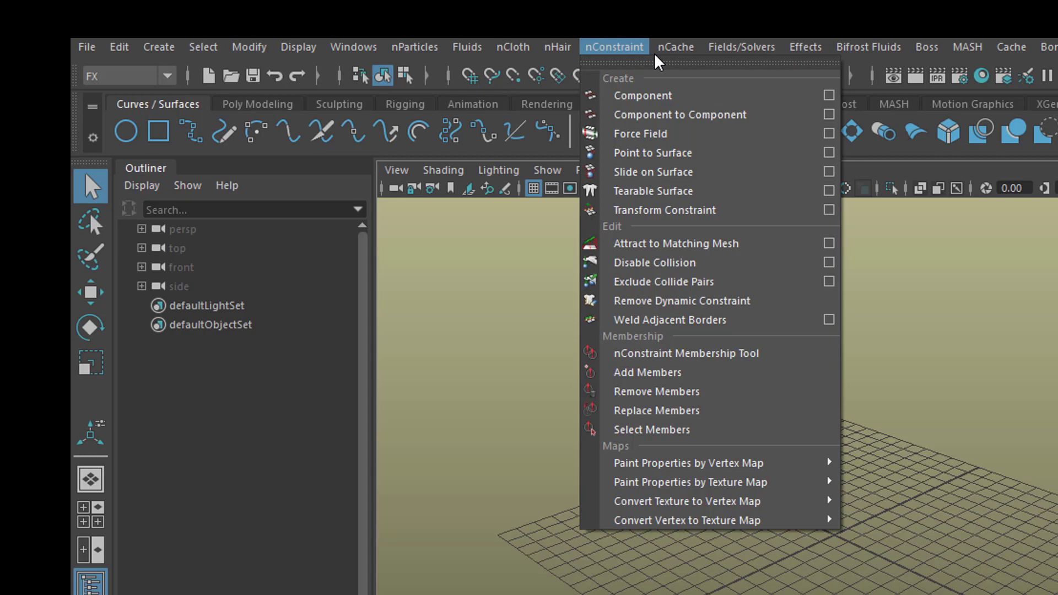
mouse_move(678, 519)
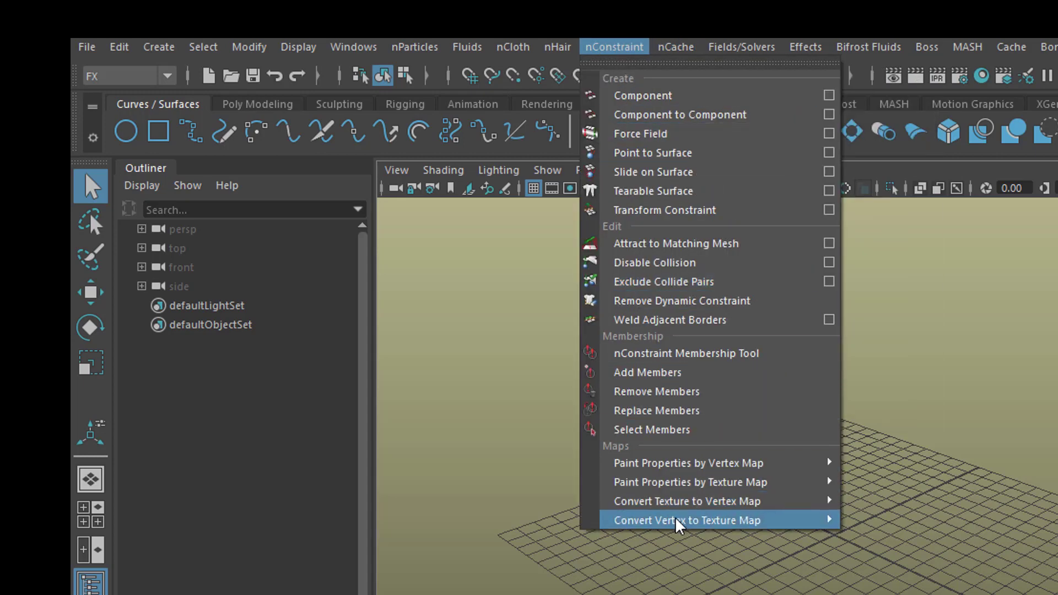
mouse_move(625, 568)
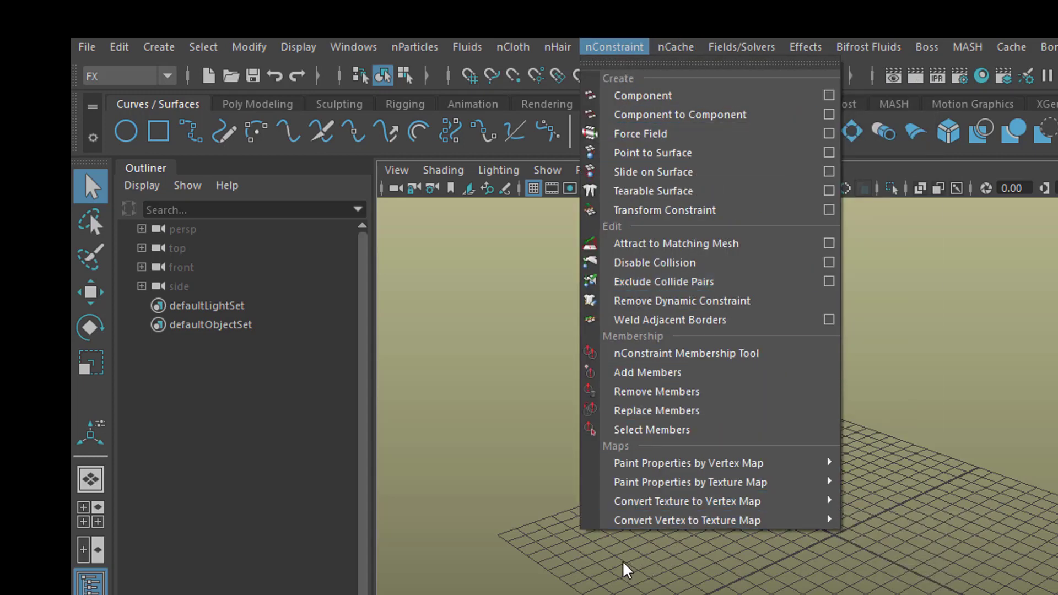
mouse_move(628, 584)
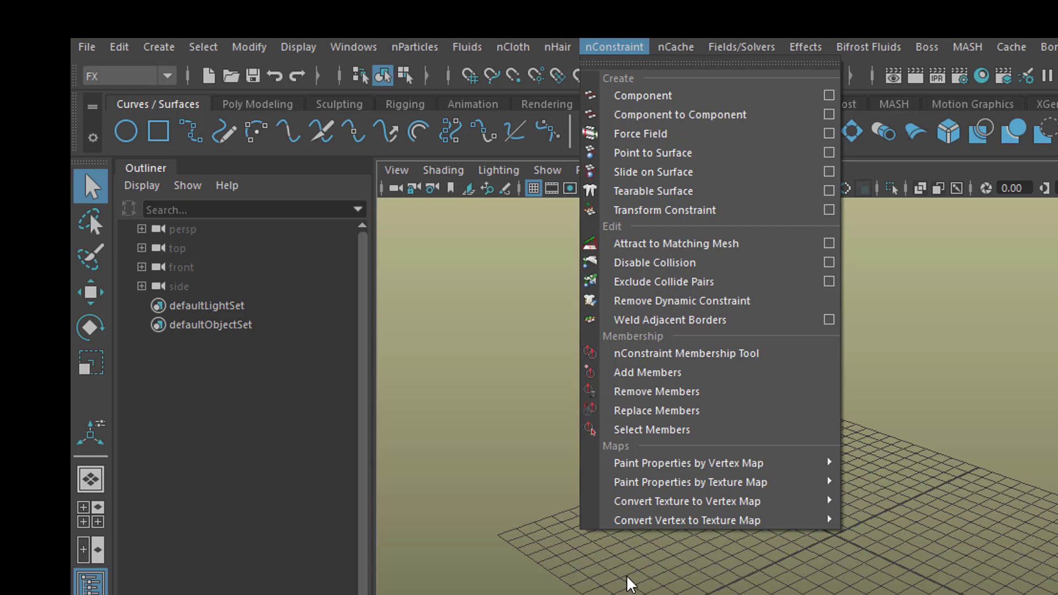
- Change the menu set dropdown from FX back to Animation
left_click(166, 75)
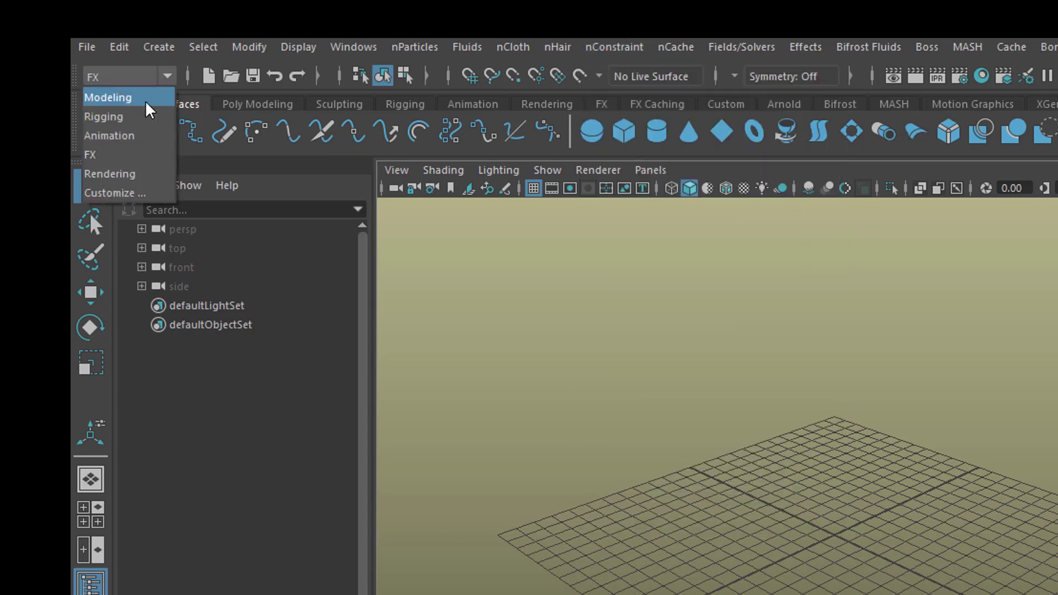
mouse_move(129, 117)
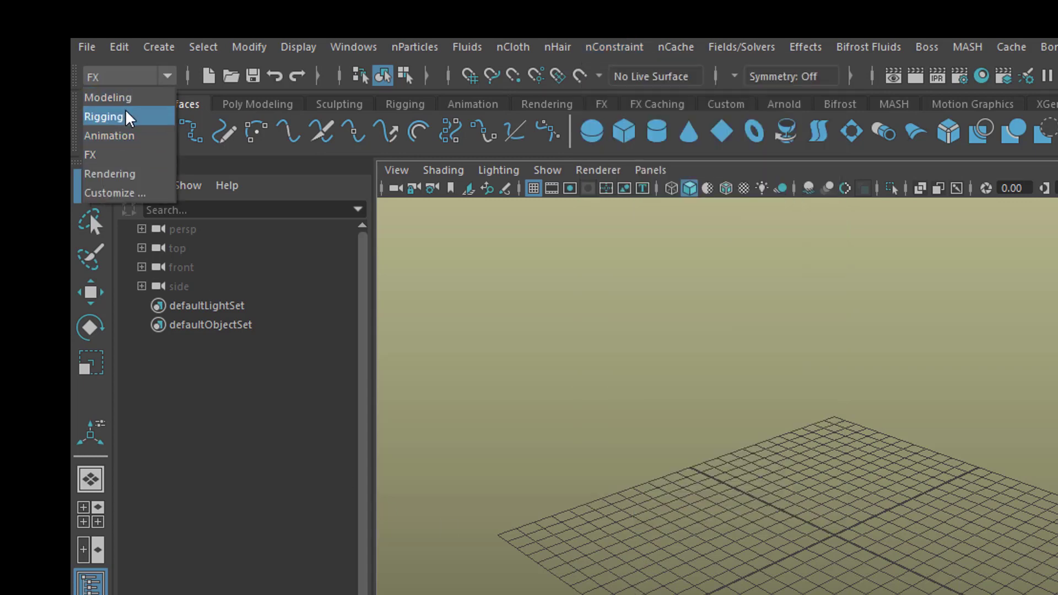
left_click(108, 136)
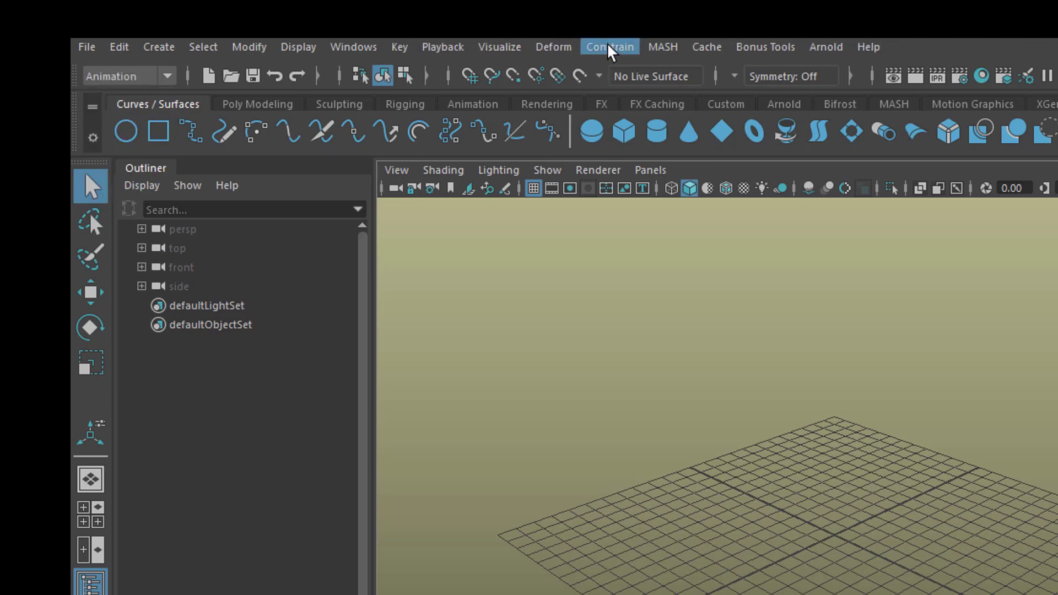
mouse_move(603, 61)
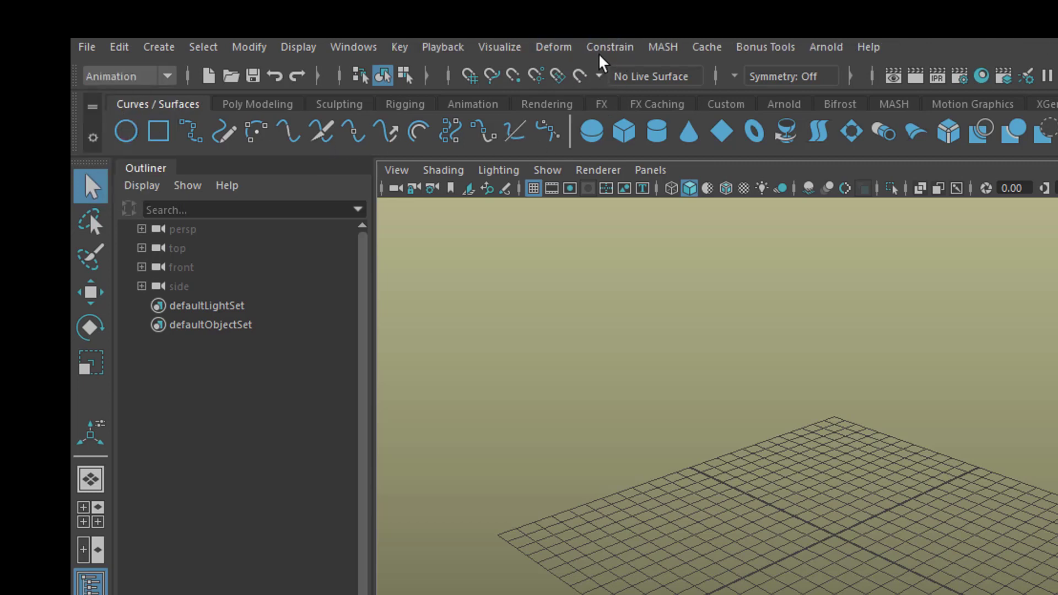
mouse_move(721, 131)
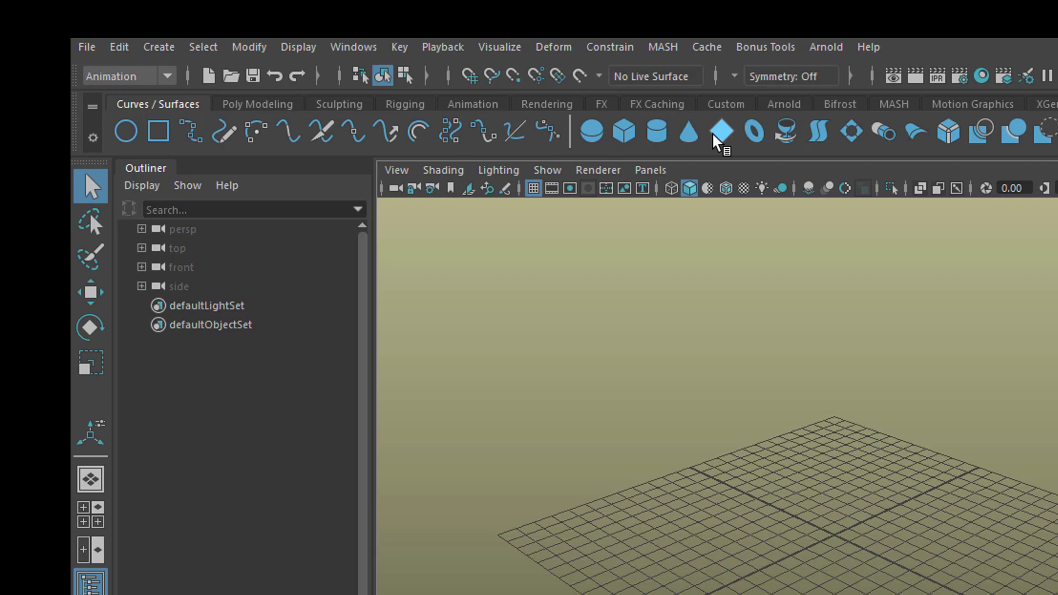
mouse_move(756, 108)
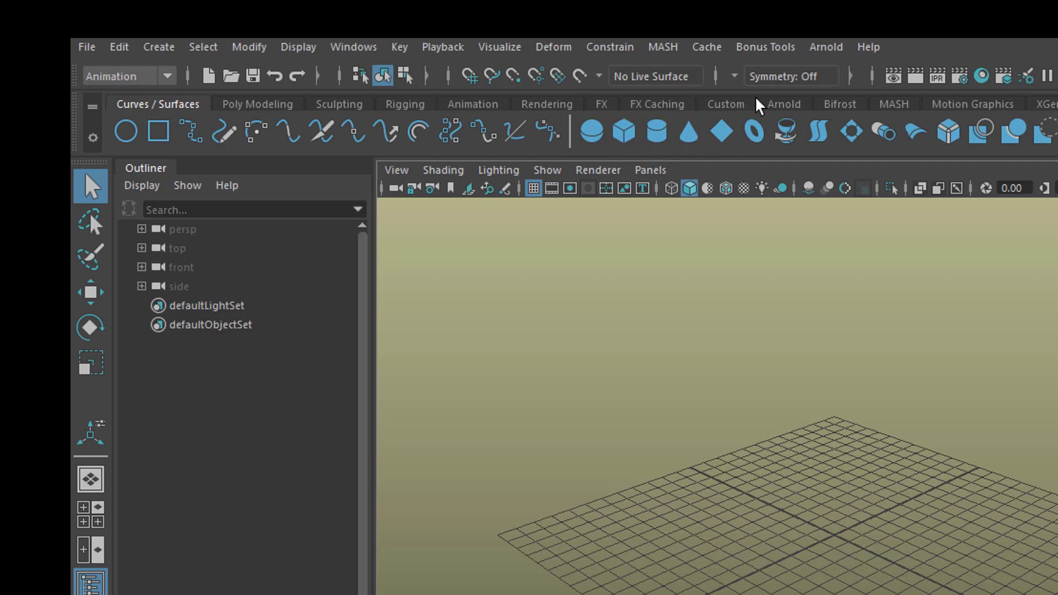
mouse_move(755, 287)
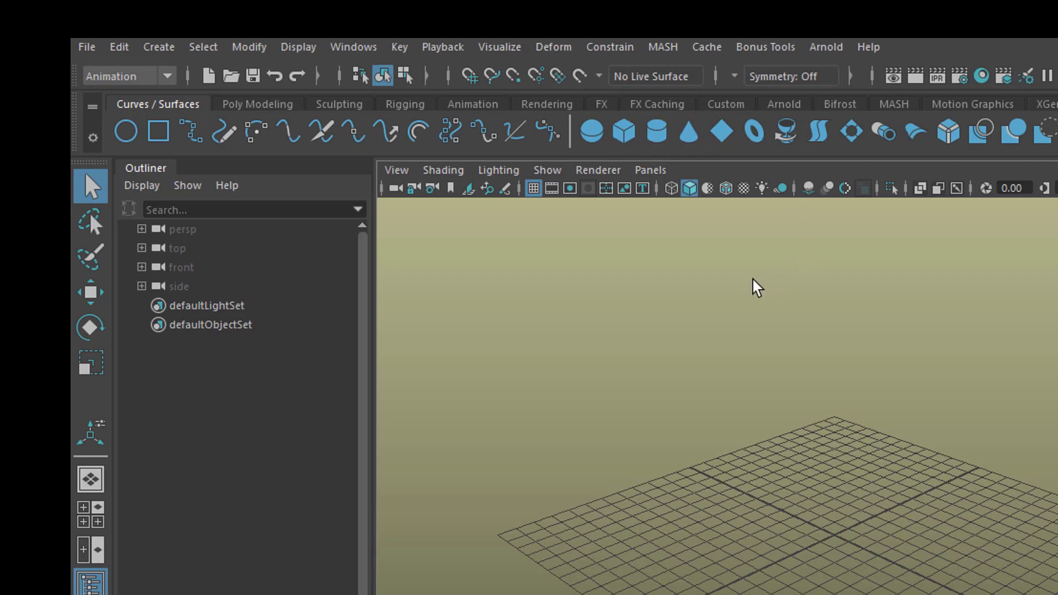
mouse_move(755, 303)
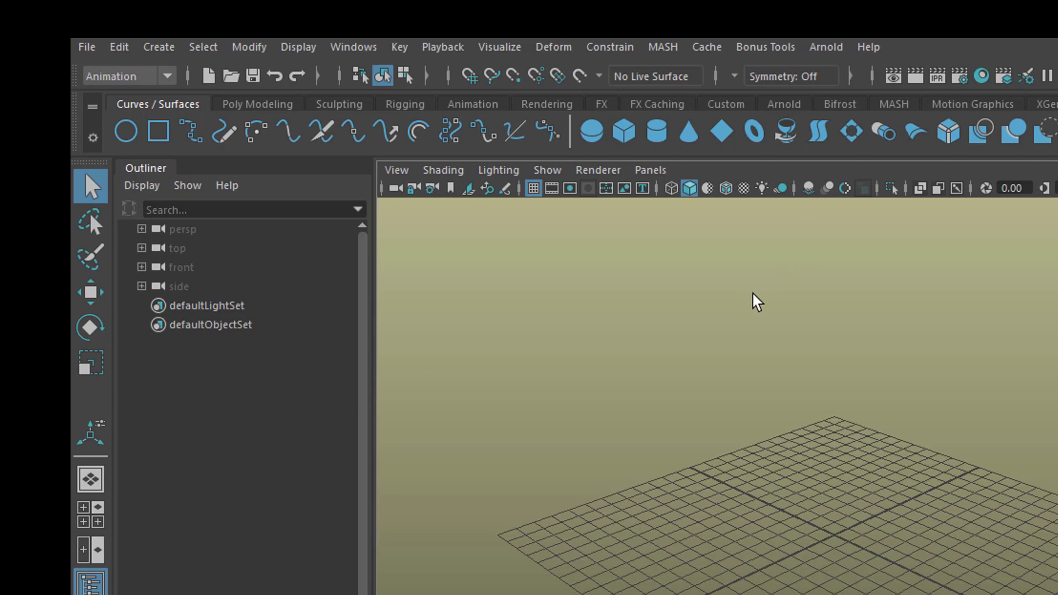
mouse_move(762, 304)
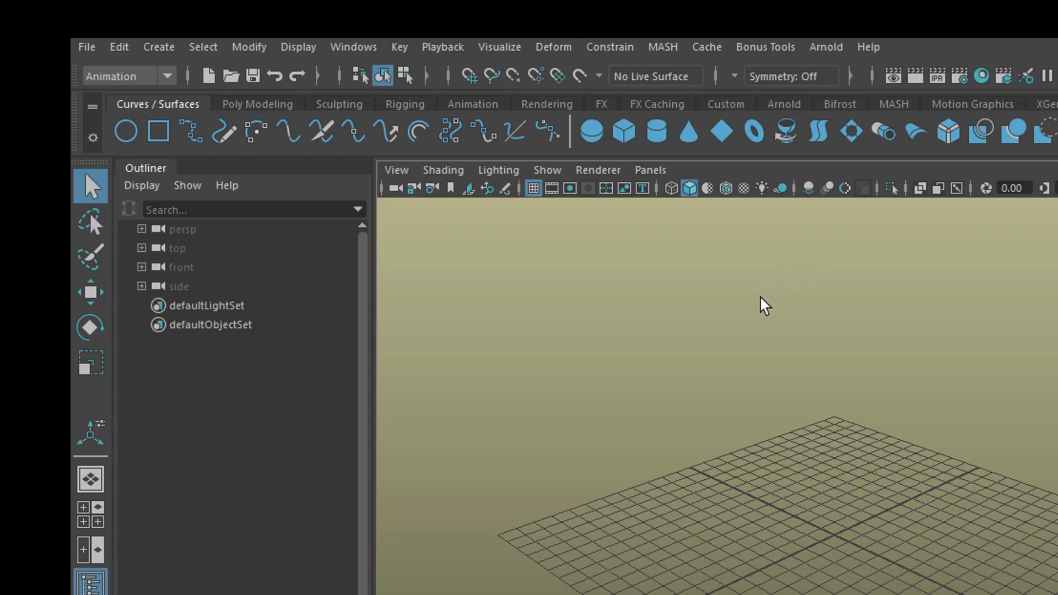
mouse_move(757, 300)
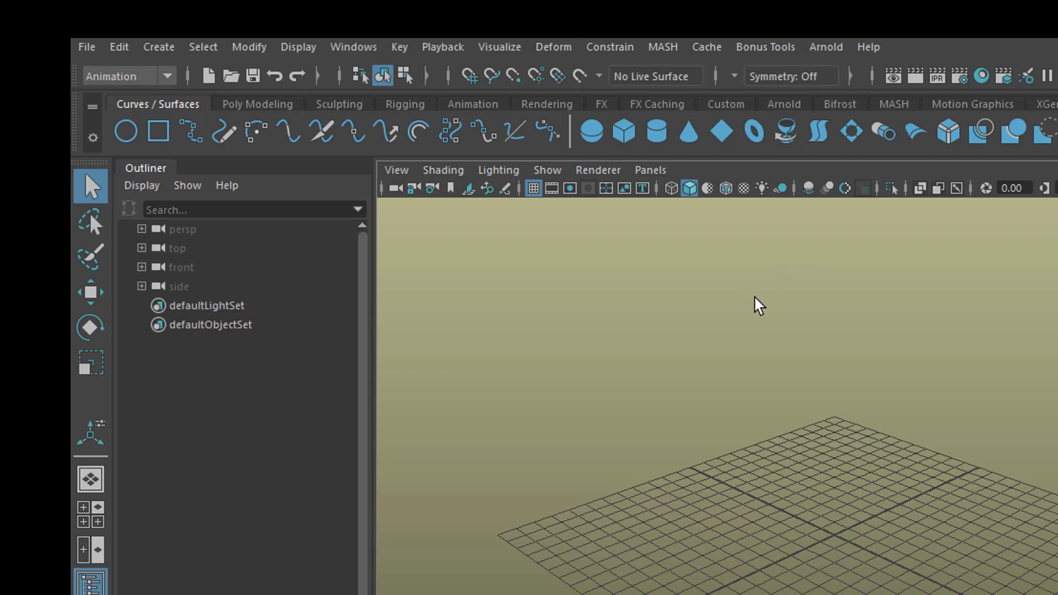
mouse_move(808, 280)
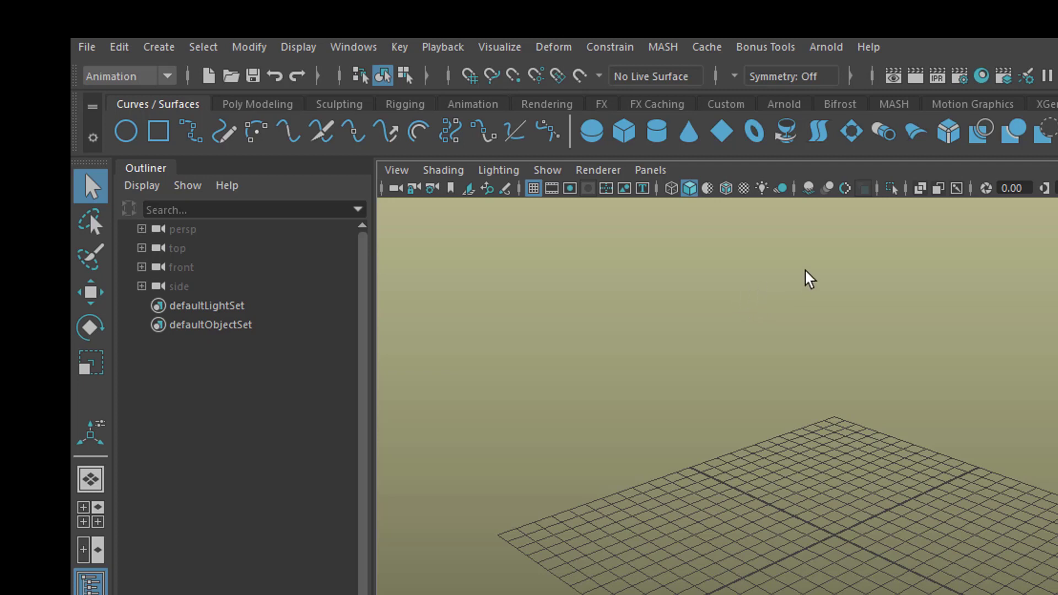
mouse_move(788, 320)
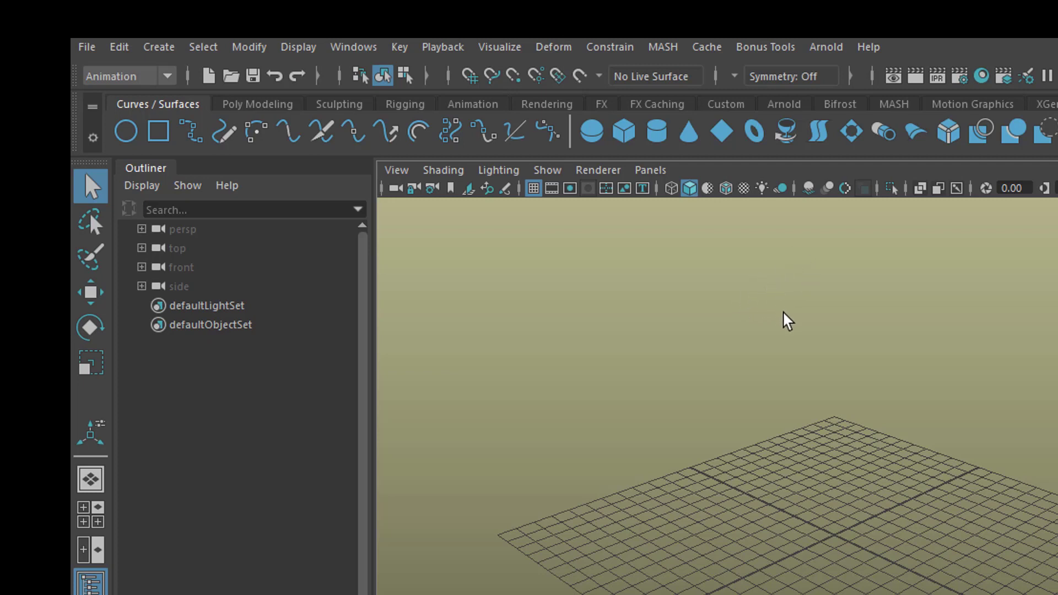
mouse_move(623, 131)
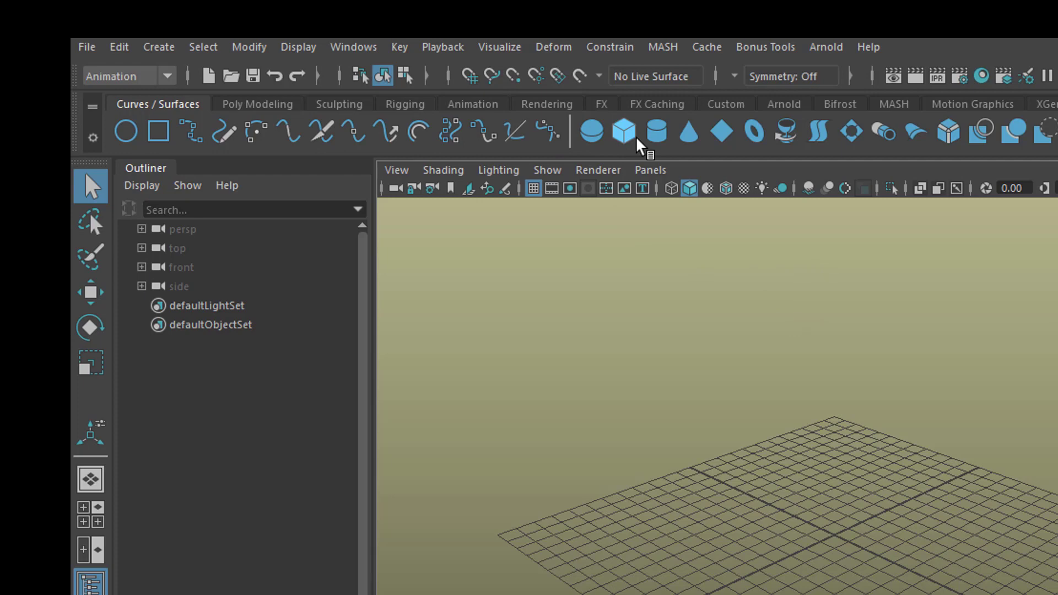
- Add a NURBS cylinder at the grid centre and a NURBS torus beside it
left_click(655, 131)
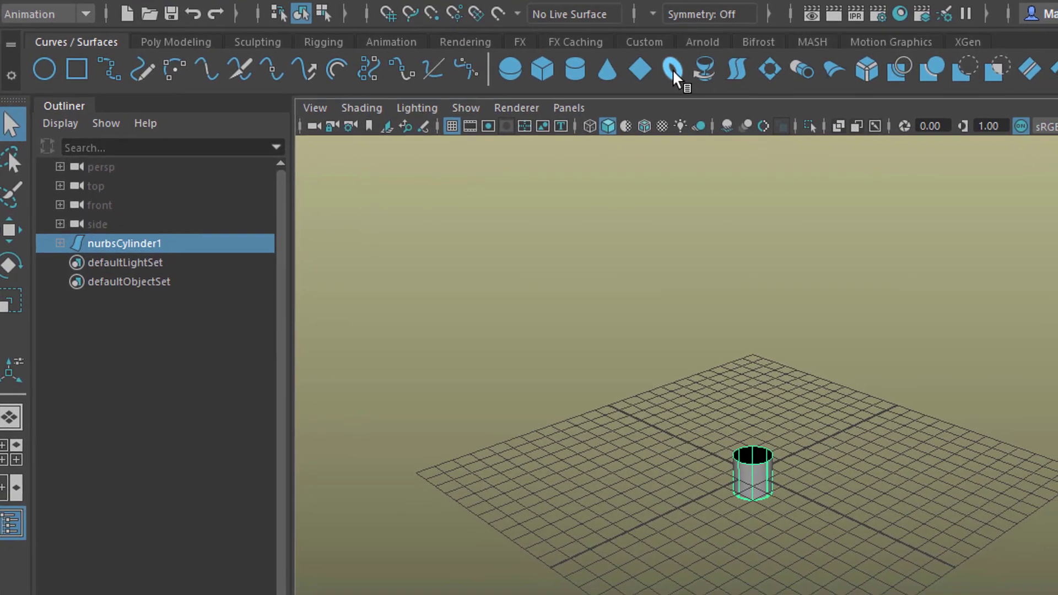
left_click(702, 69)
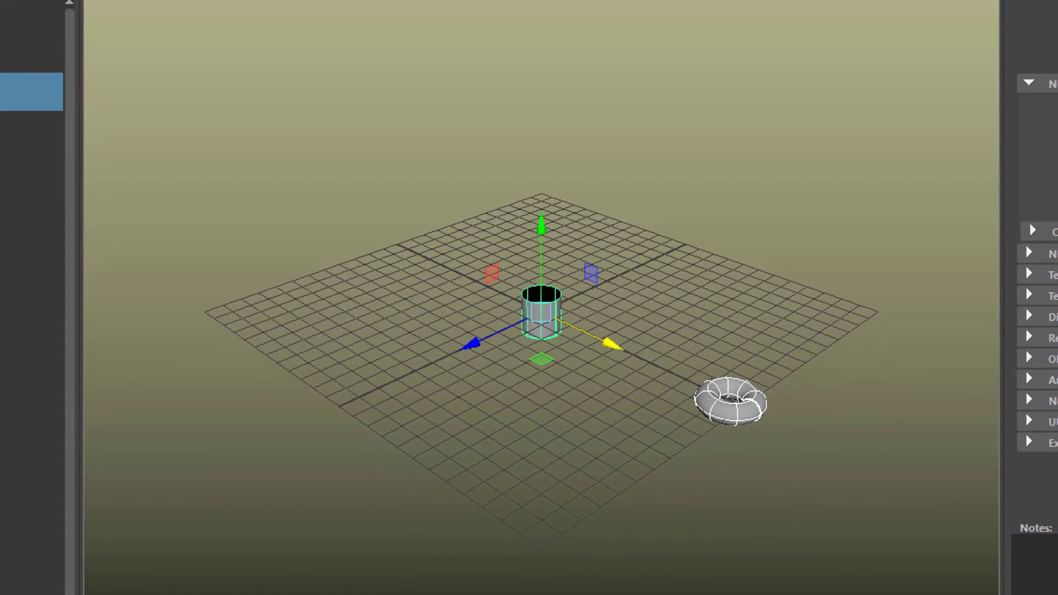
- Apply Constrain > Aim between the cylinder and the torus
left_click(258, 12)
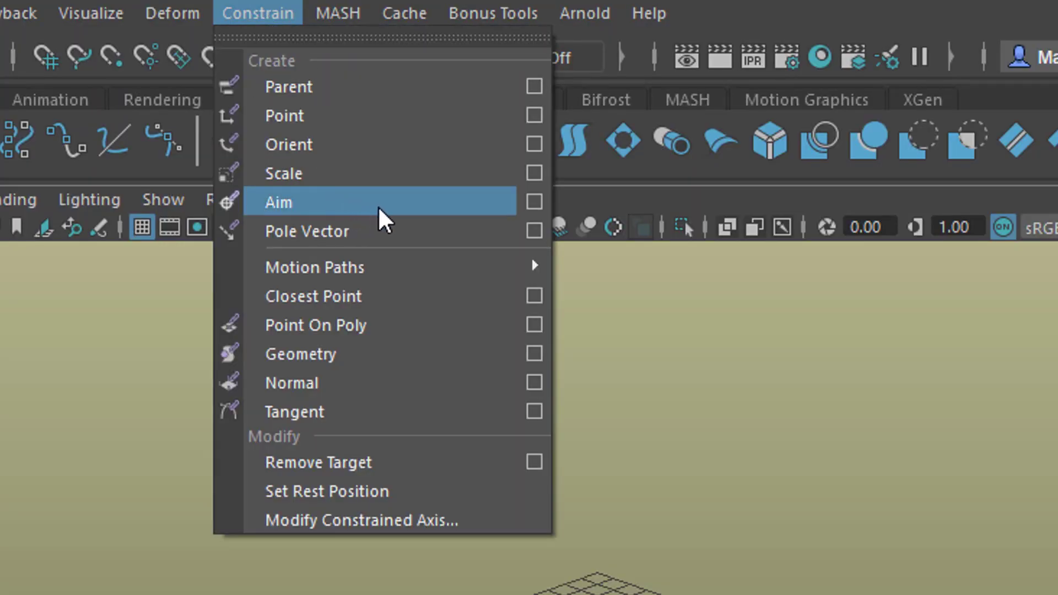
left_click(277, 201)
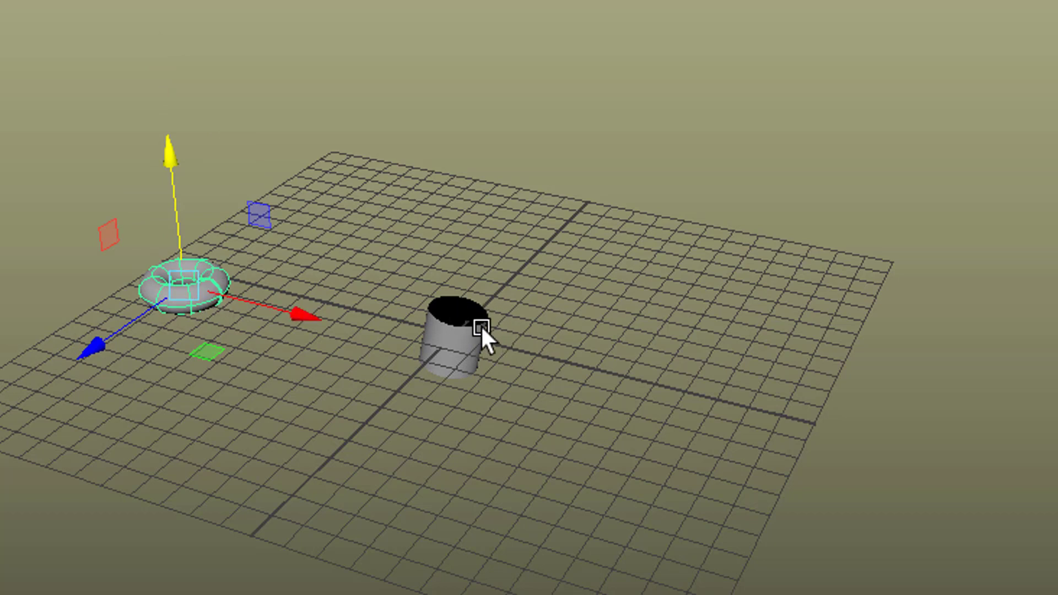
mouse_move(547, 367)
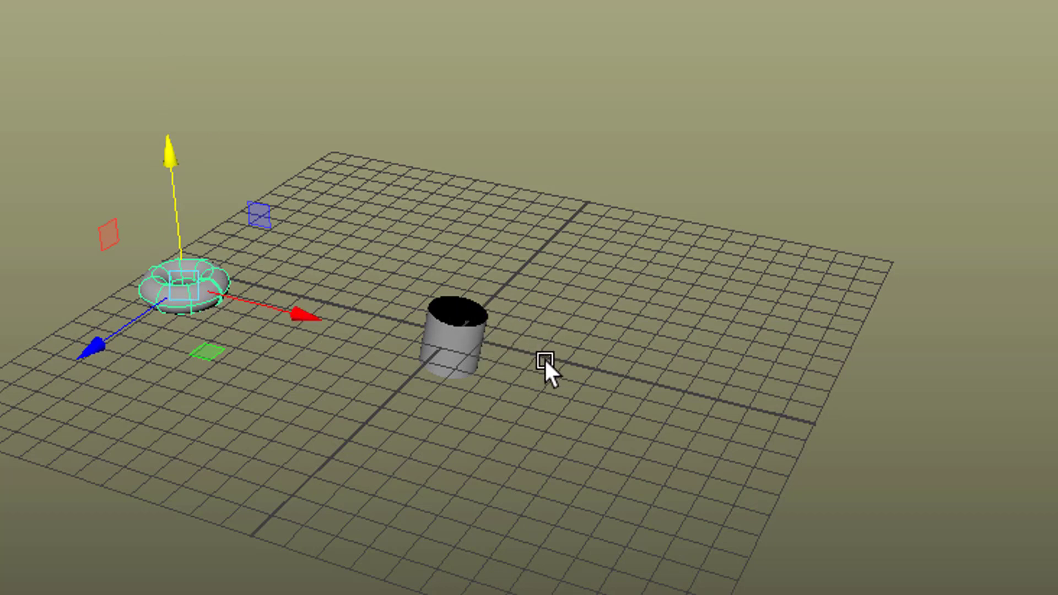
mouse_move(577, 358)
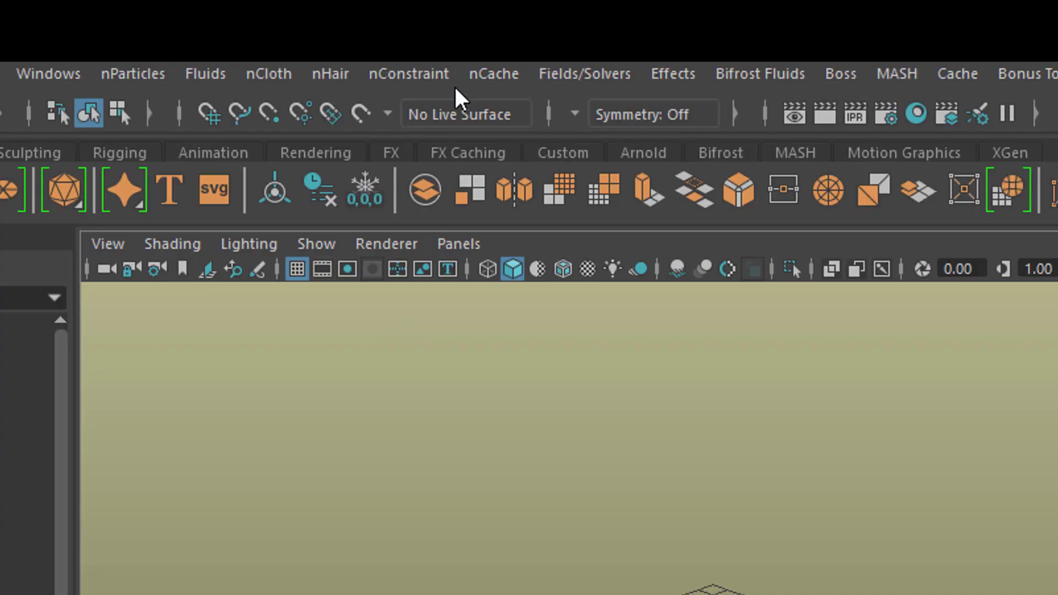
- Create a polygon cube and open its polyCube subdivision settings
left_click(408, 72)
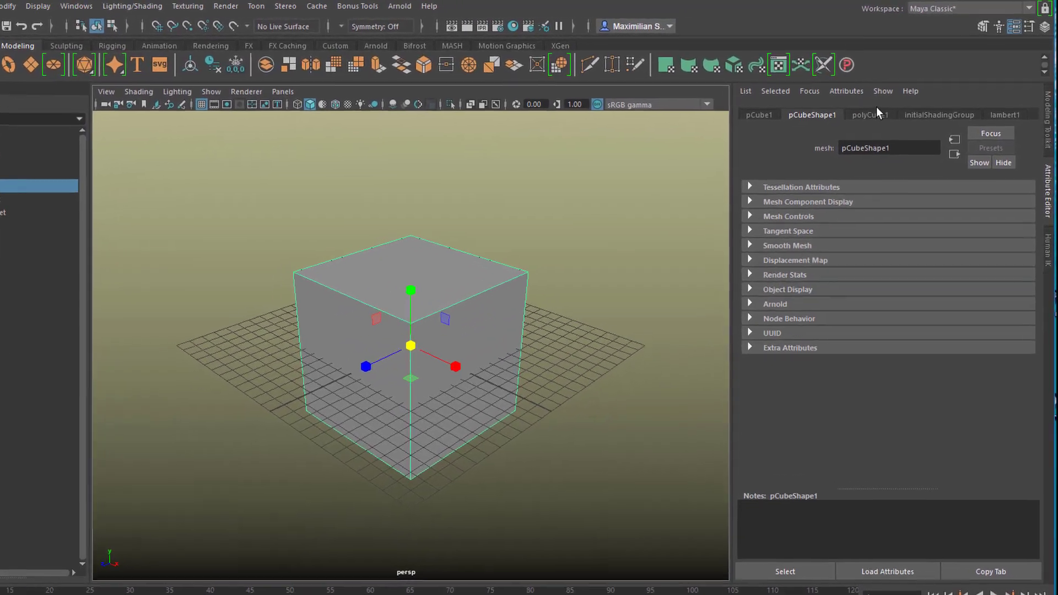
left_click(868, 115)
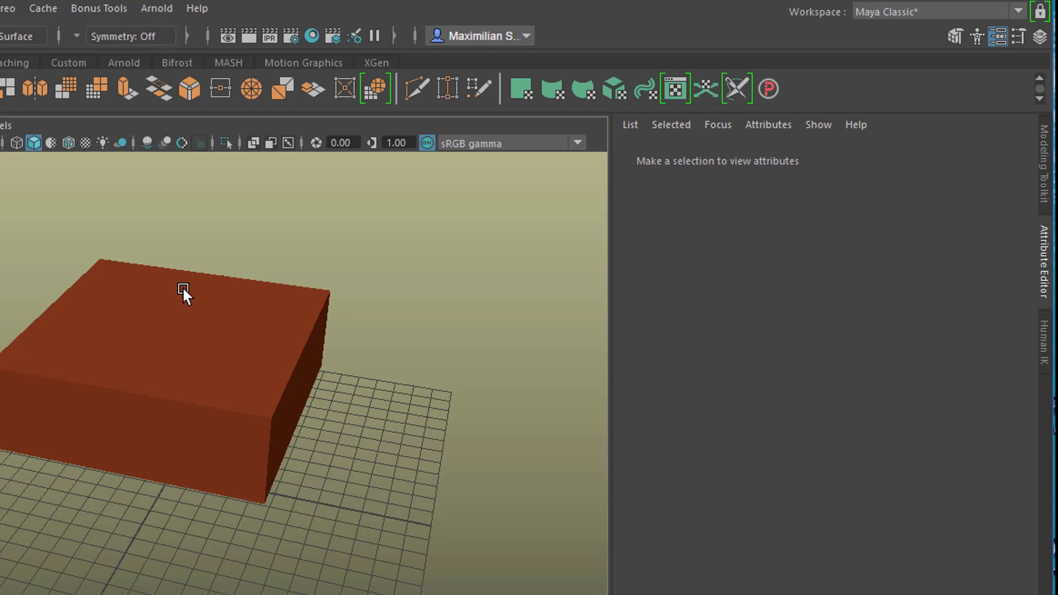
- Convert pCube1 to nCloth, play the collapse, and rewind to frame 1
left_click(186, 291)
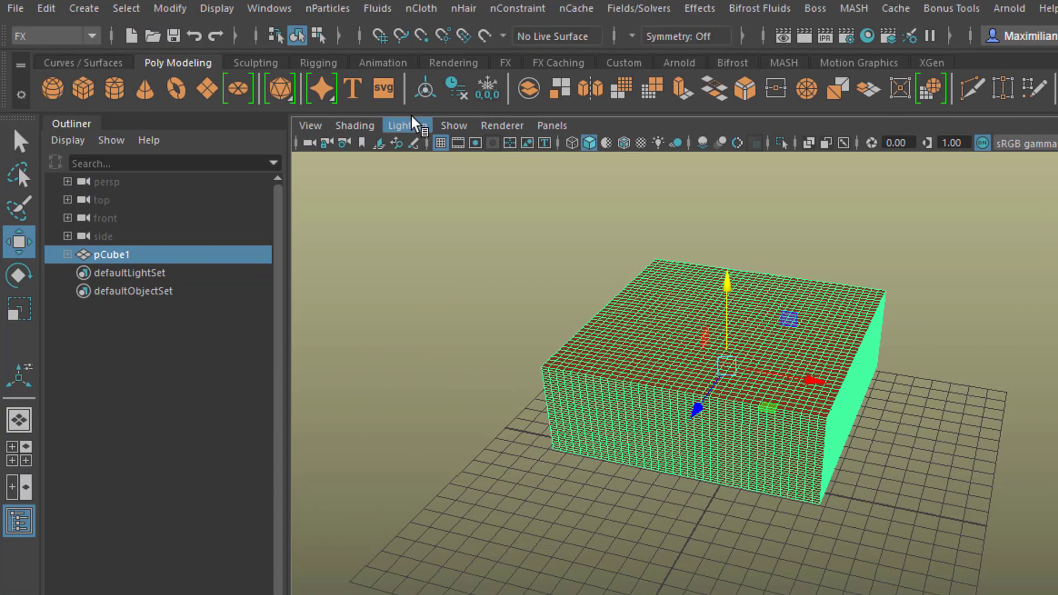
left_click(420, 8)
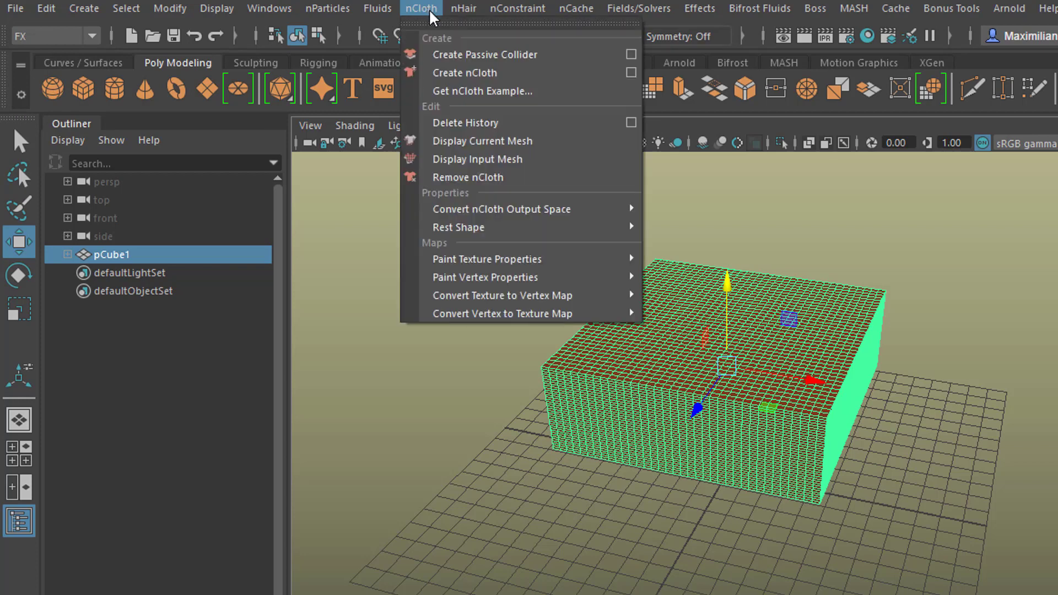
left_click(463, 72)
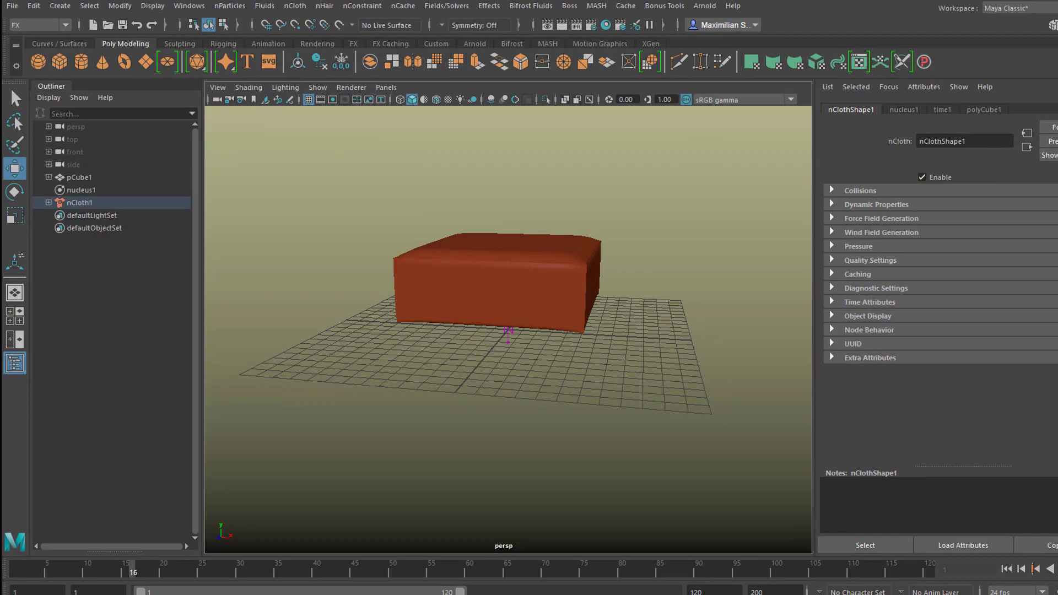
left_click(1019, 536)
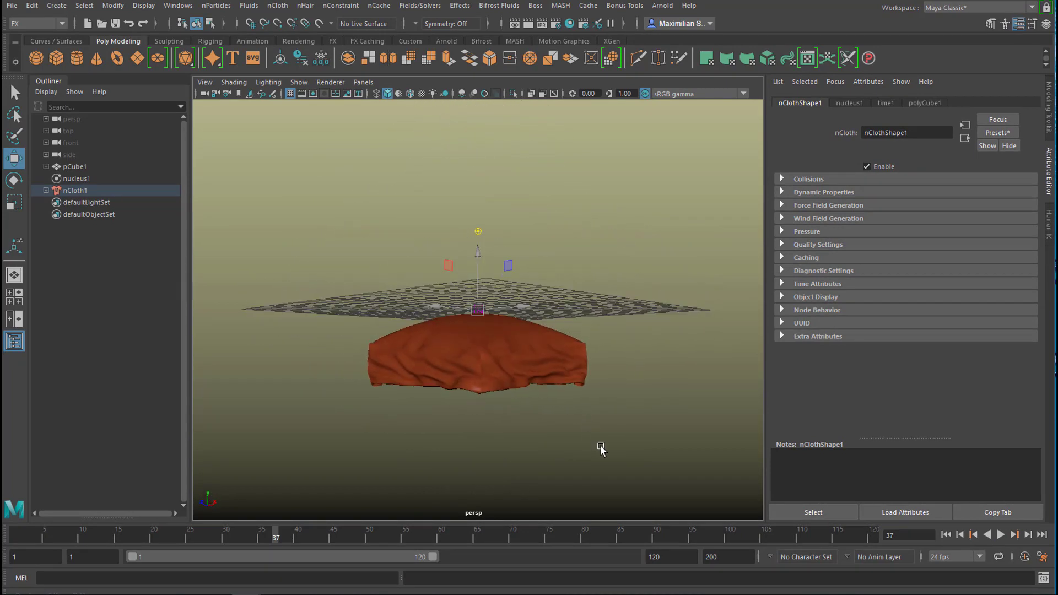
left_click(946, 534)
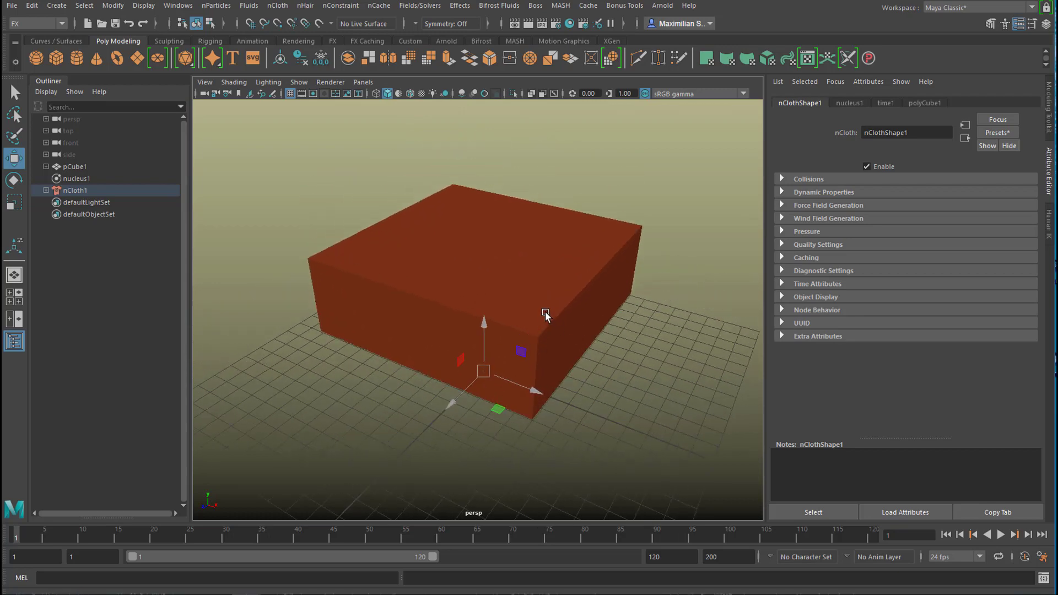
mouse_move(556, 283)
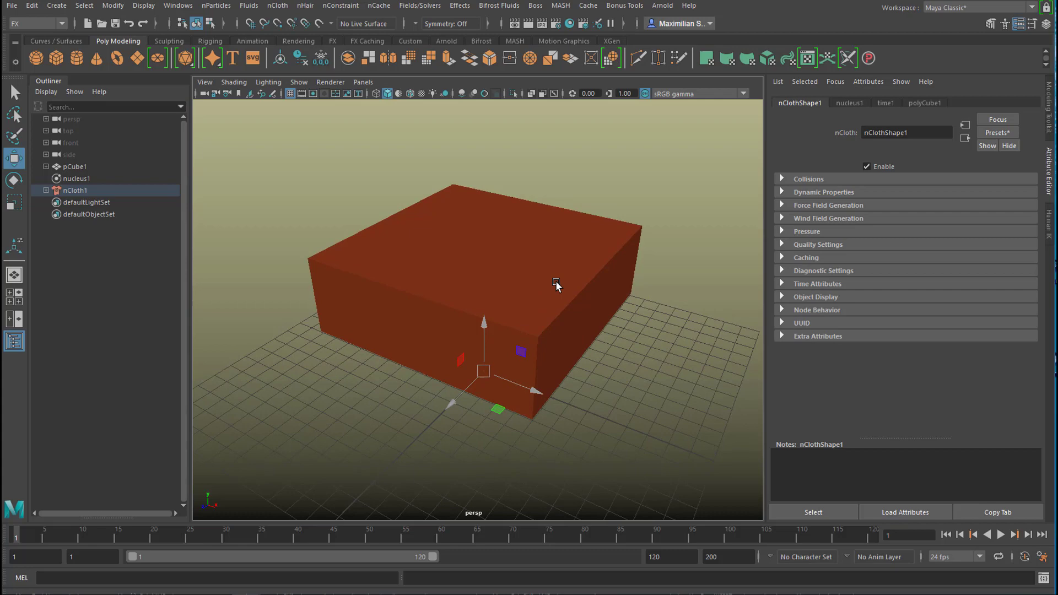
mouse_move(555, 271)
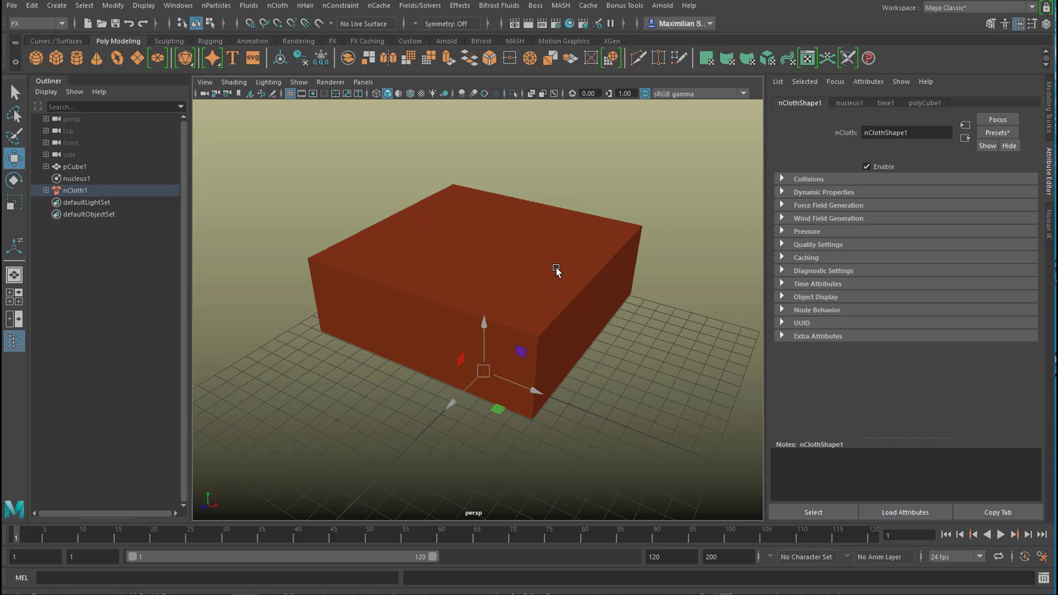
mouse_move(555, 276)
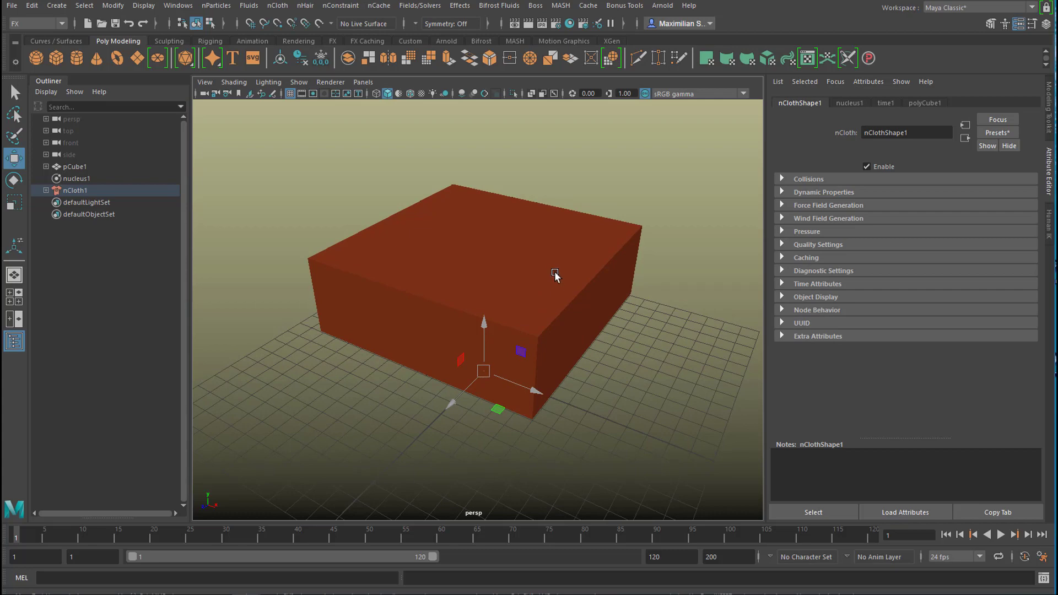
mouse_move(554, 278)
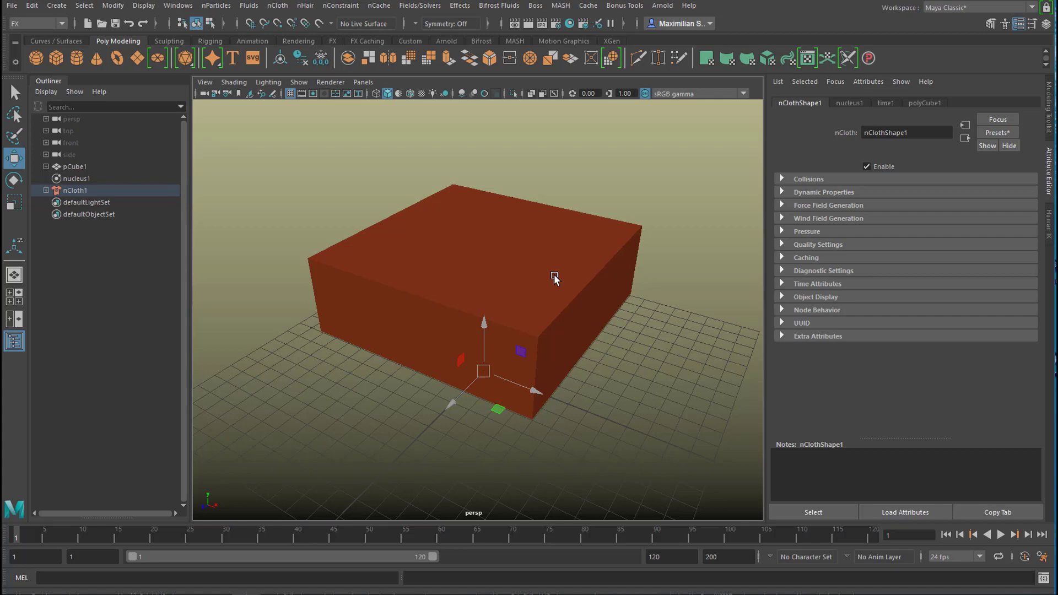
mouse_move(538, 295)
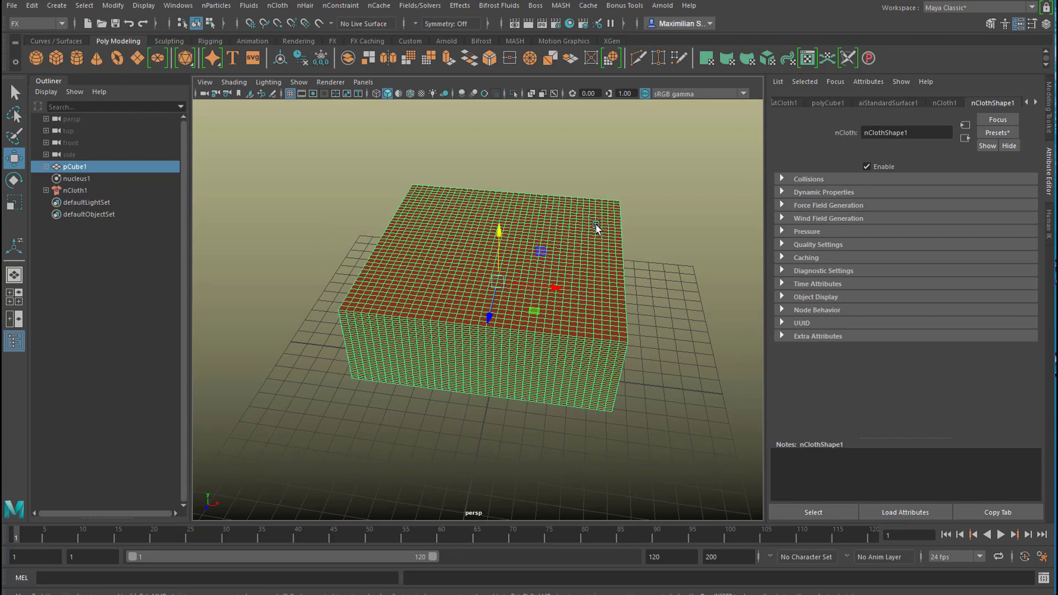
- Switch the cloth box to vertex mode and pick its middle vertex row
right_click(596, 226)
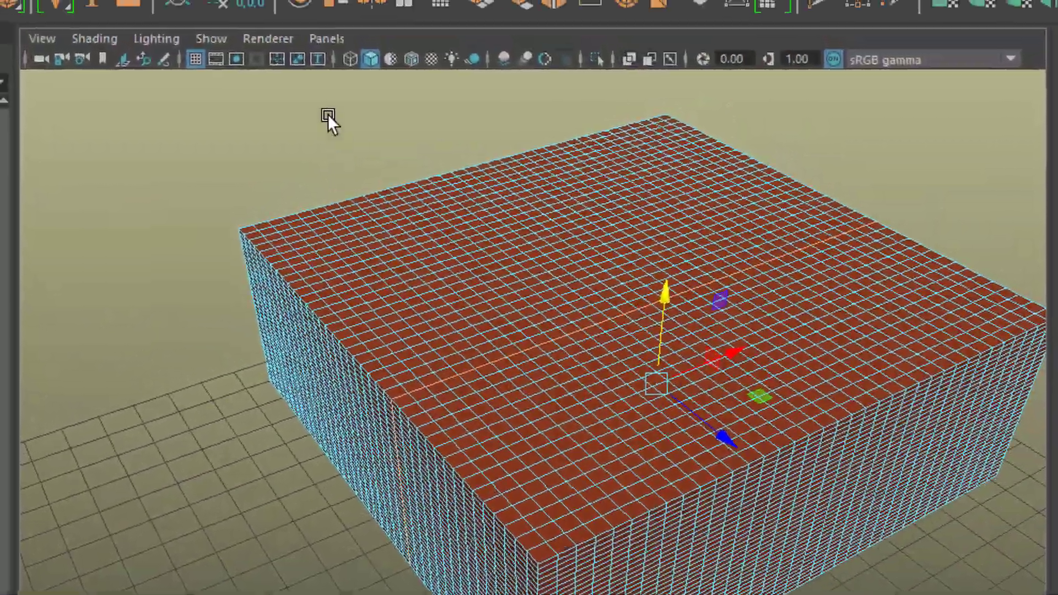
left_click(309, 7)
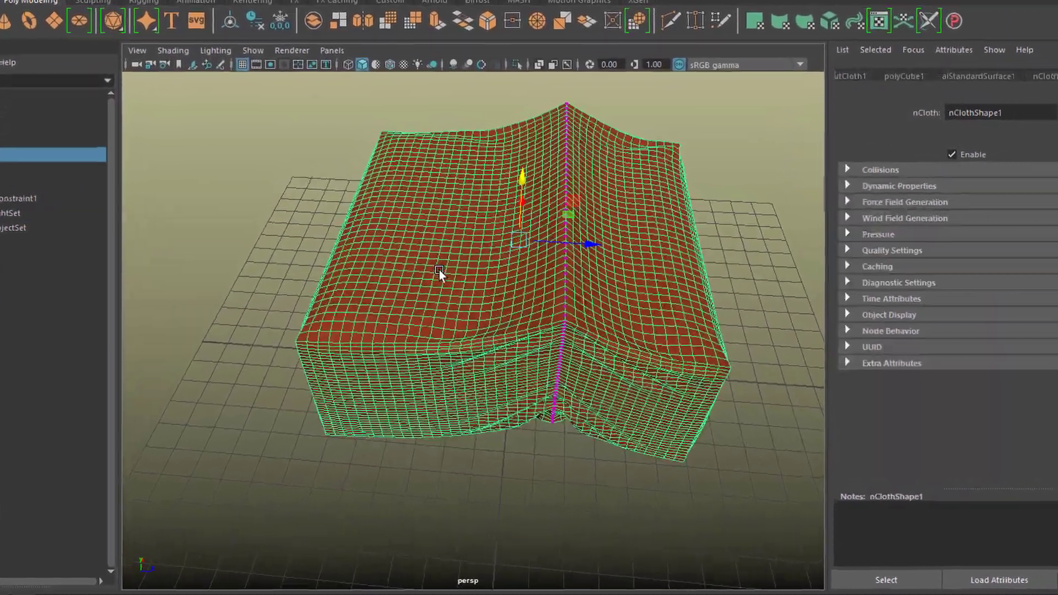
- Select the tear line and two rectangular patches of vertices, then open nConstraint
right_click(438, 276)
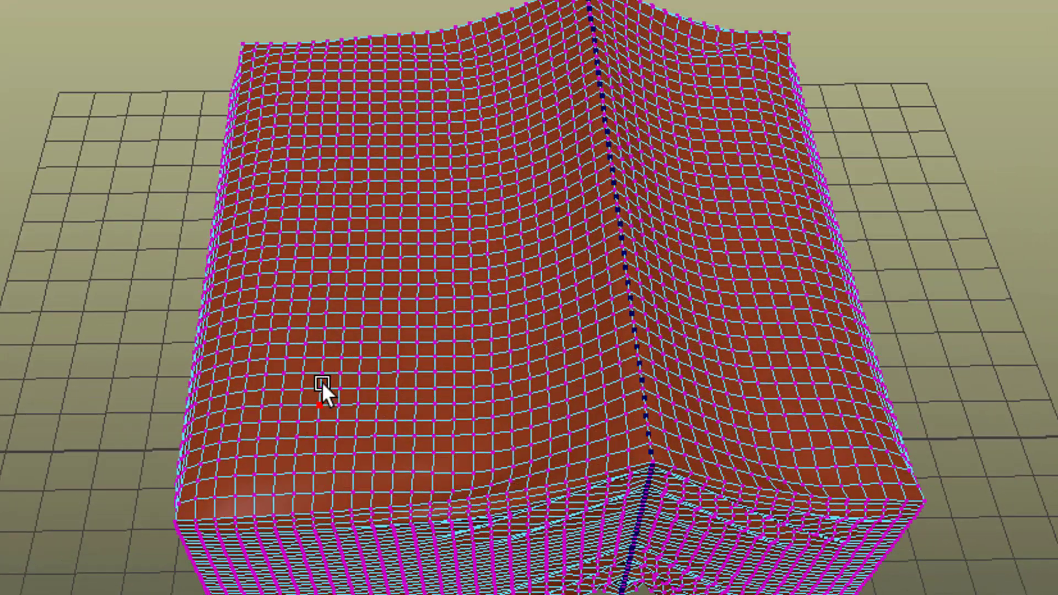
mouse_move(336, 130)
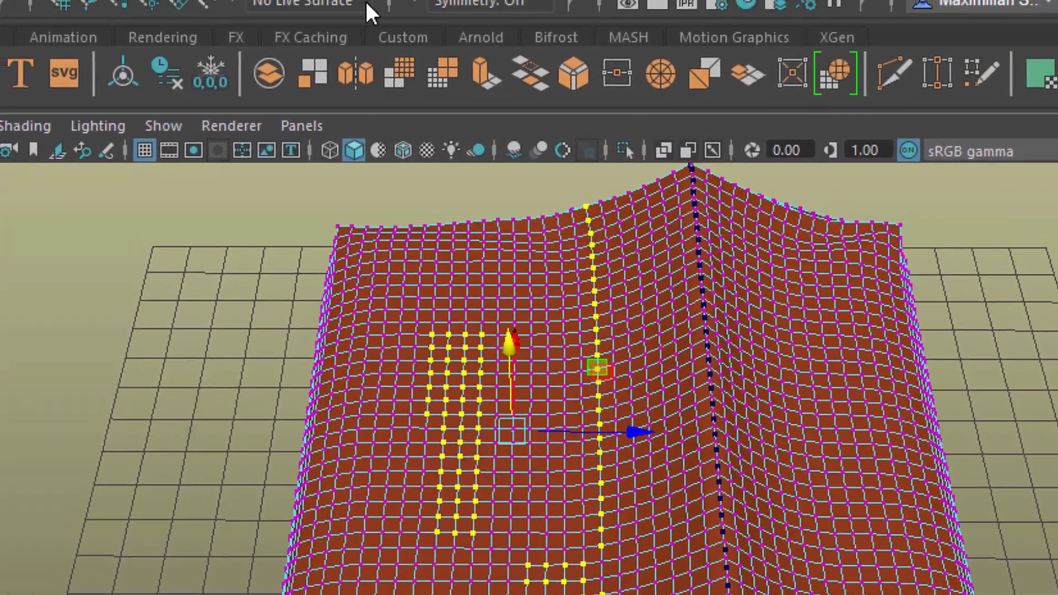
left_click(275, 11)
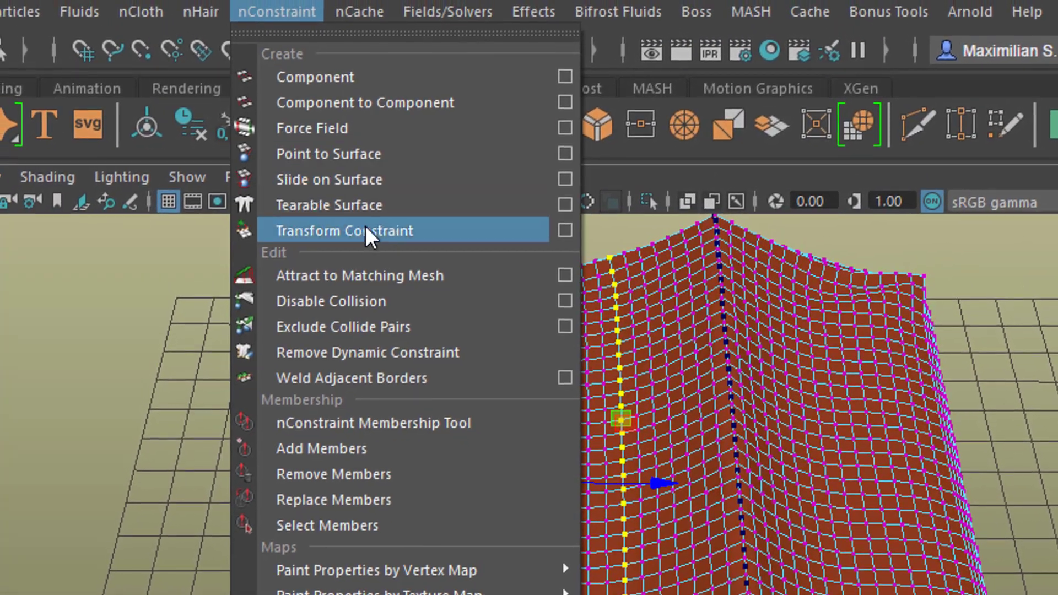
- Apply Tearable Surface to the marked vertices and play, pause, and resume the tearing simulation
left_click(343, 231)
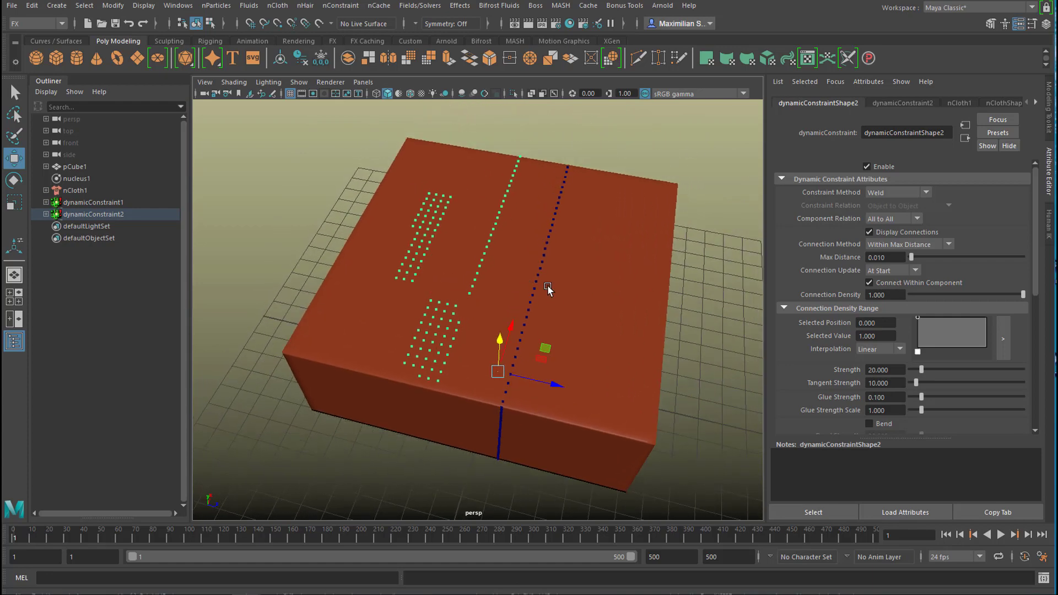
mouse_move(1008, 546)
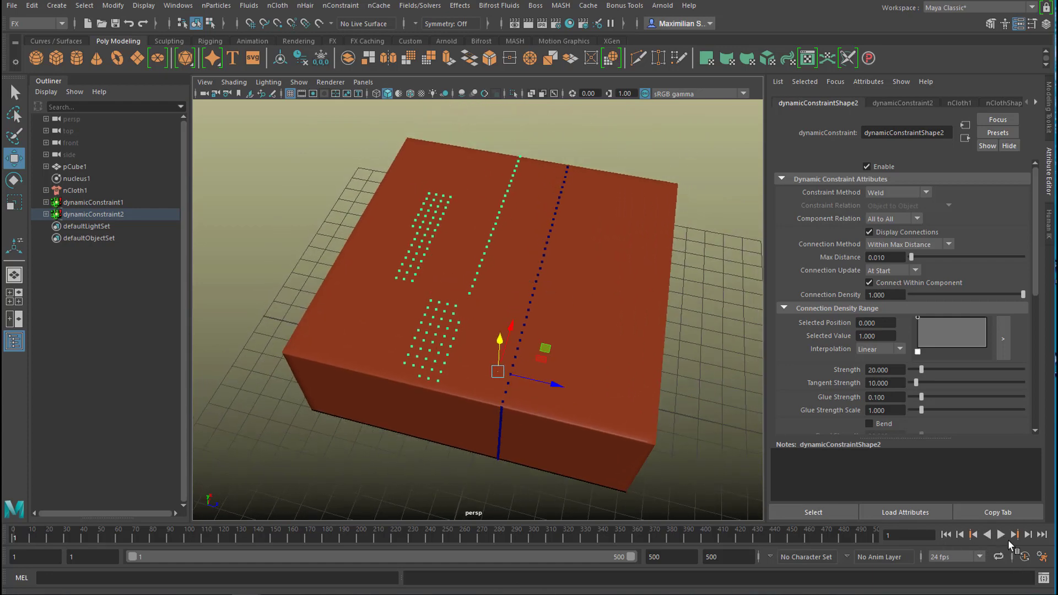
left_click(1014, 534)
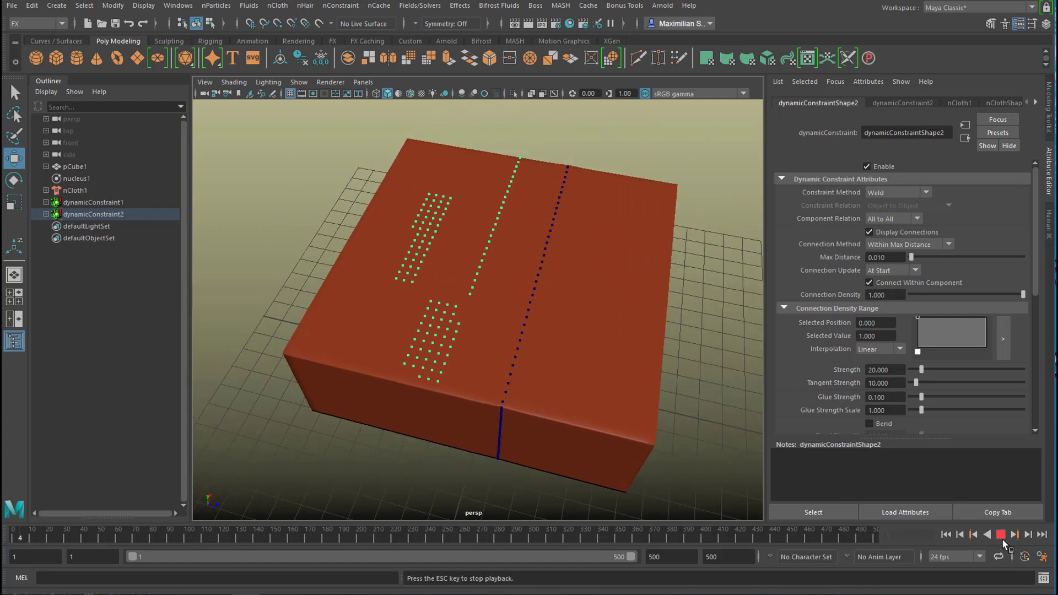
left_click(1001, 533)
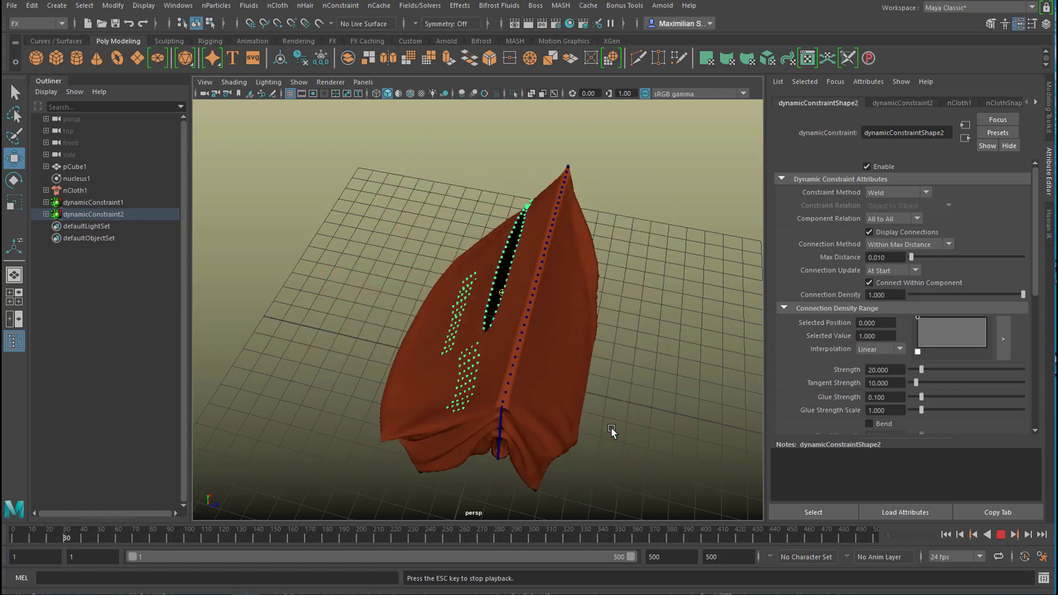
left_click(1001, 534)
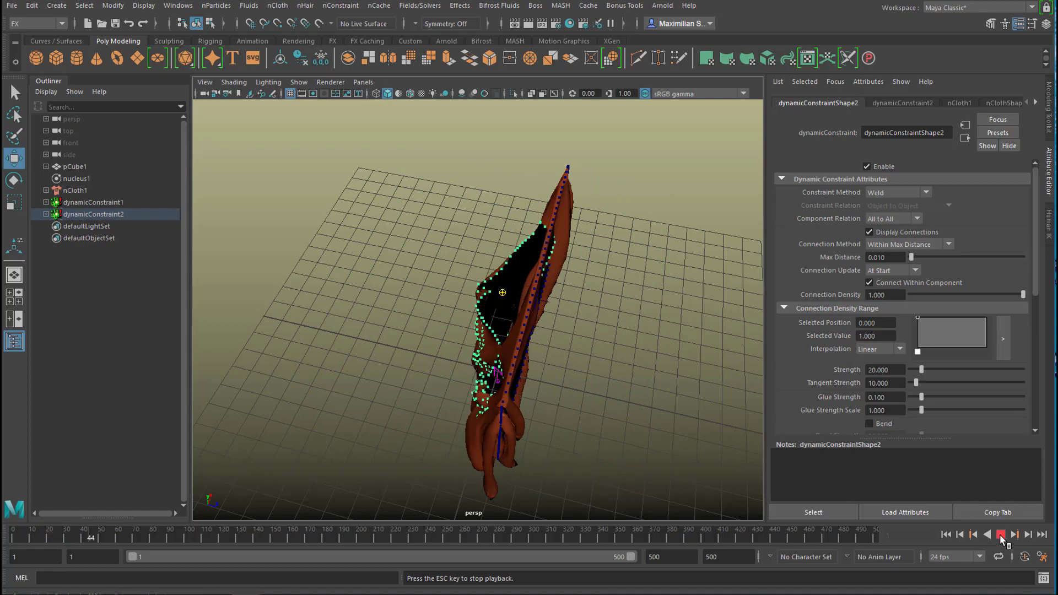
left_click(1000, 535)
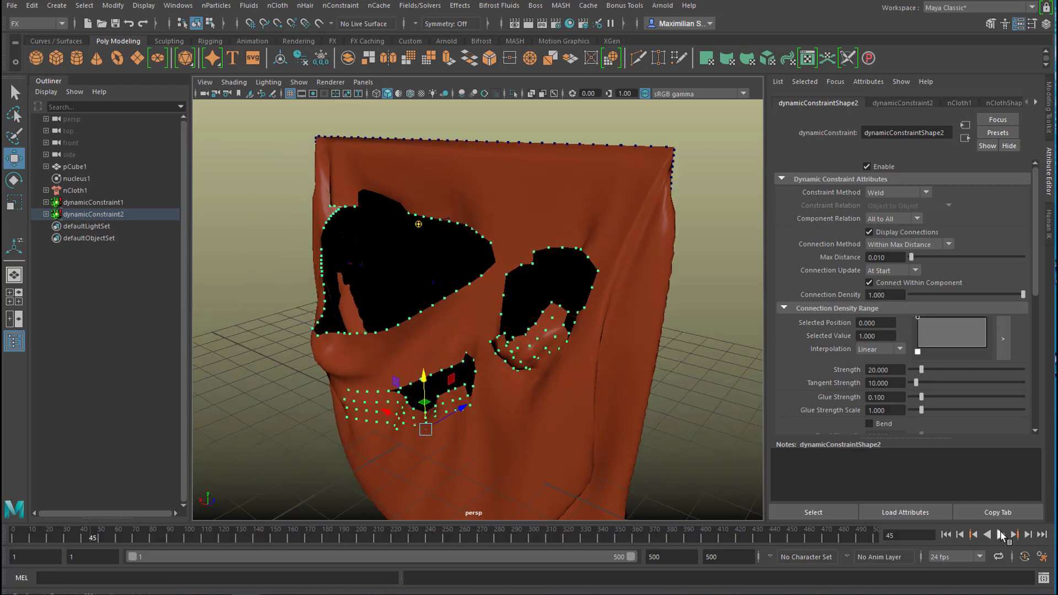
left_click(1001, 533)
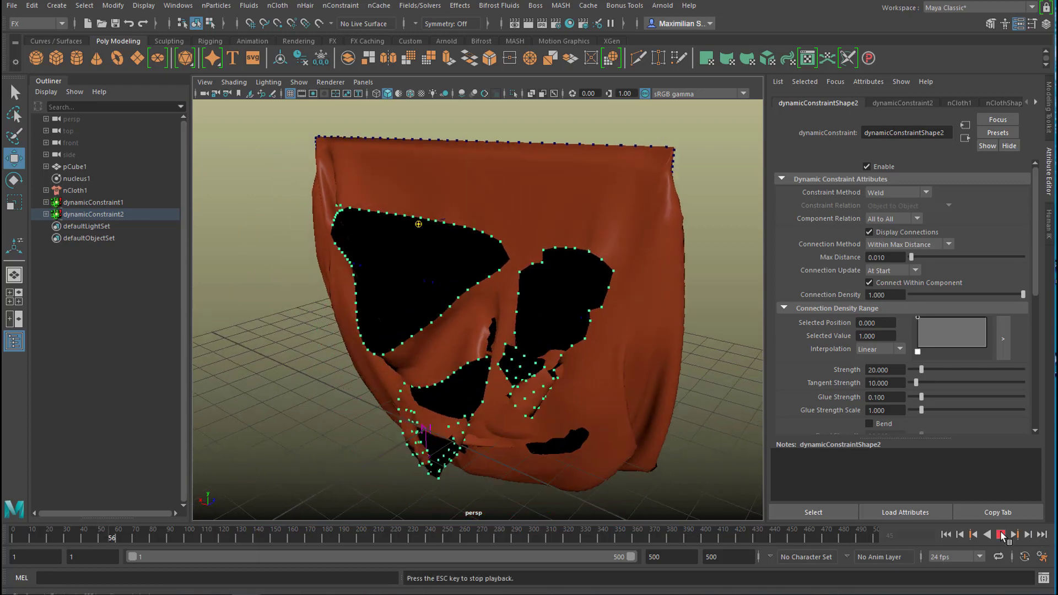